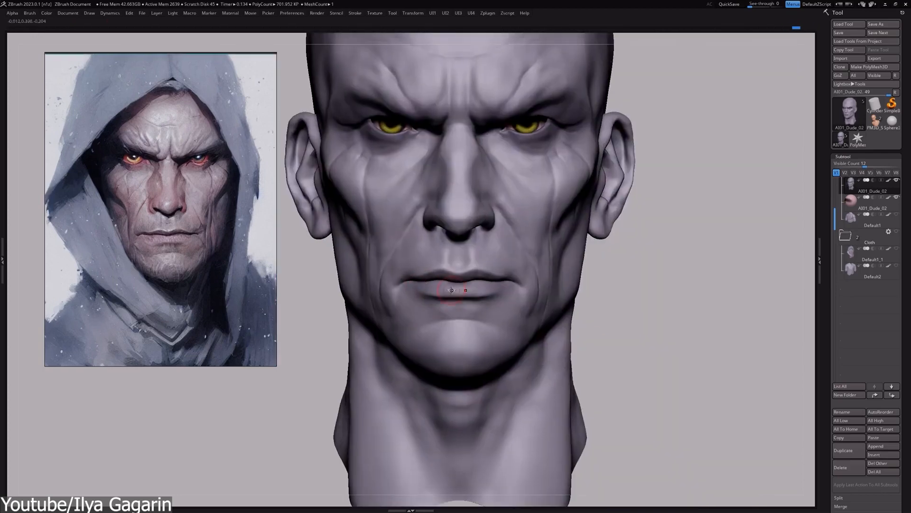
- Dent the sphere near its lower edge with the Pinch brush in Sculpt Mode
{"action": "left_click_drag", "start_coordinate": [451, 291], "coordinate": [557, 353]}
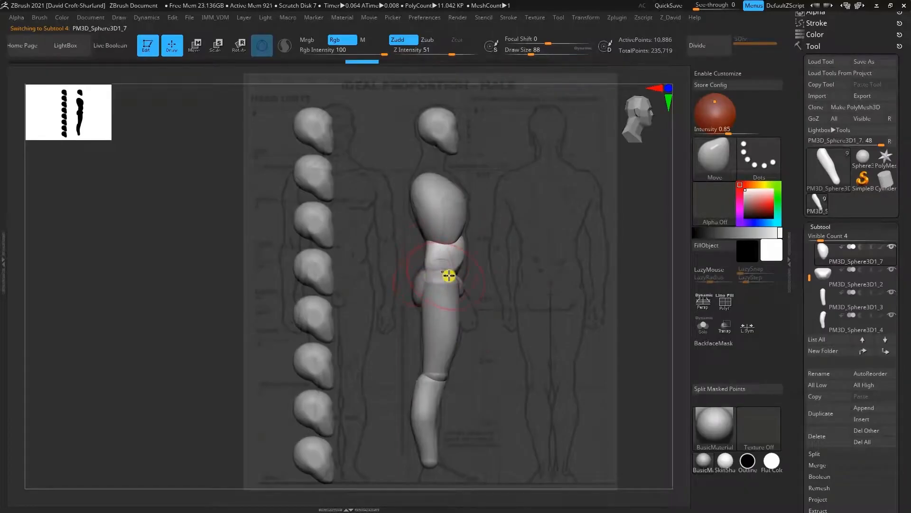
{"action": "left_click_drag", "start_coordinate": [449, 276], "coordinate": [455, 283]}
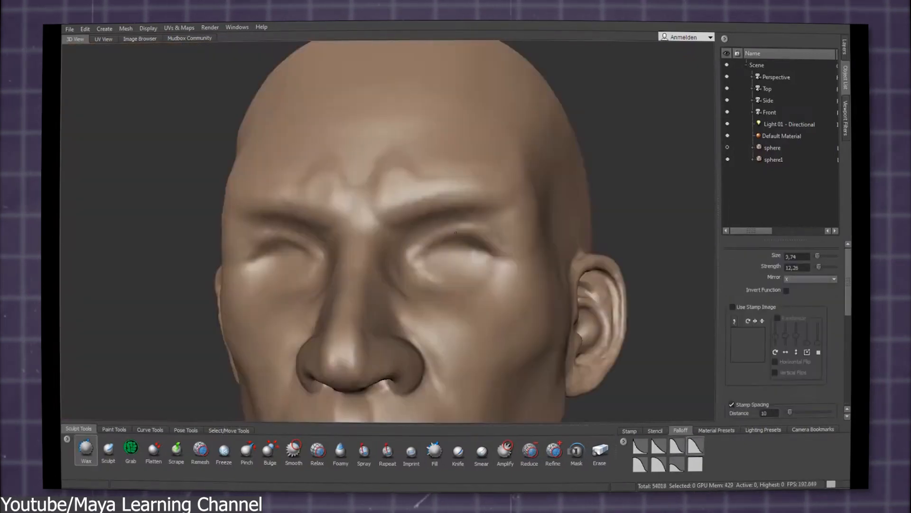
{"action": "left_click", "coordinate": [130, 450]}
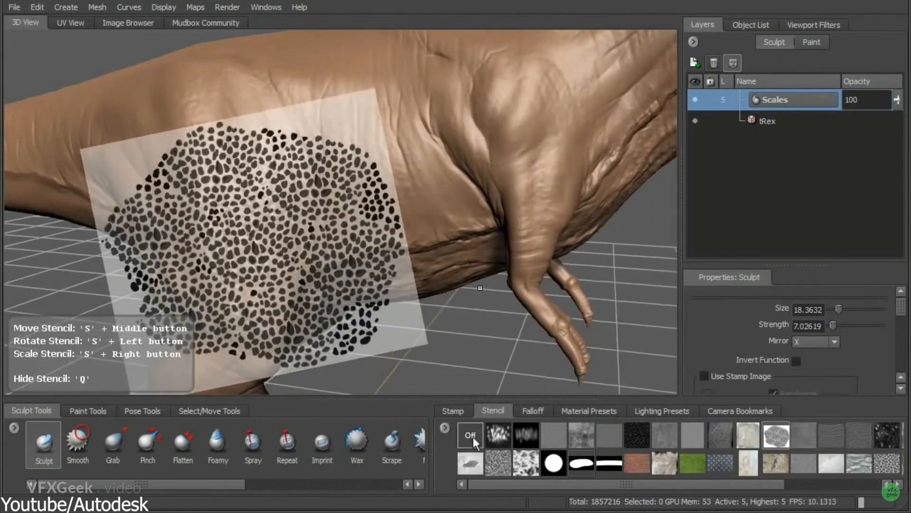
{"action": "left_click", "coordinate": [470, 435]}
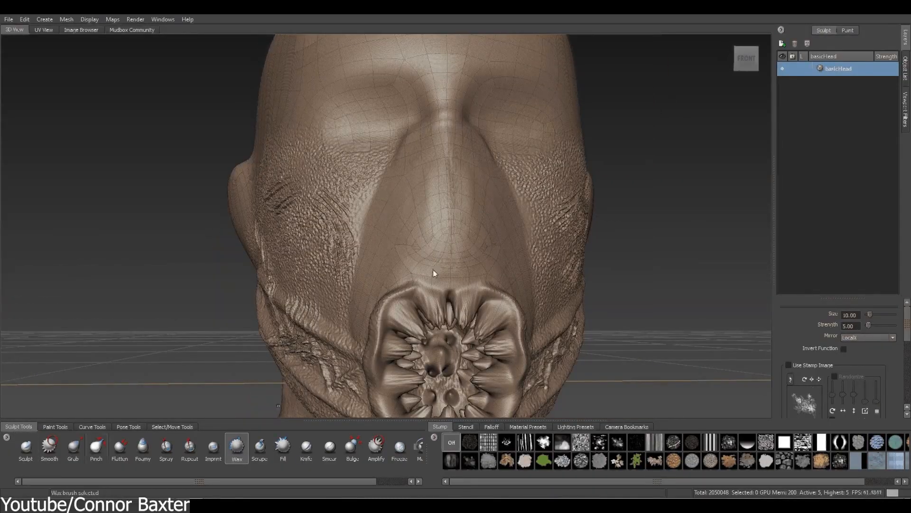
{"action": "left_click", "coordinate": [306, 447]}
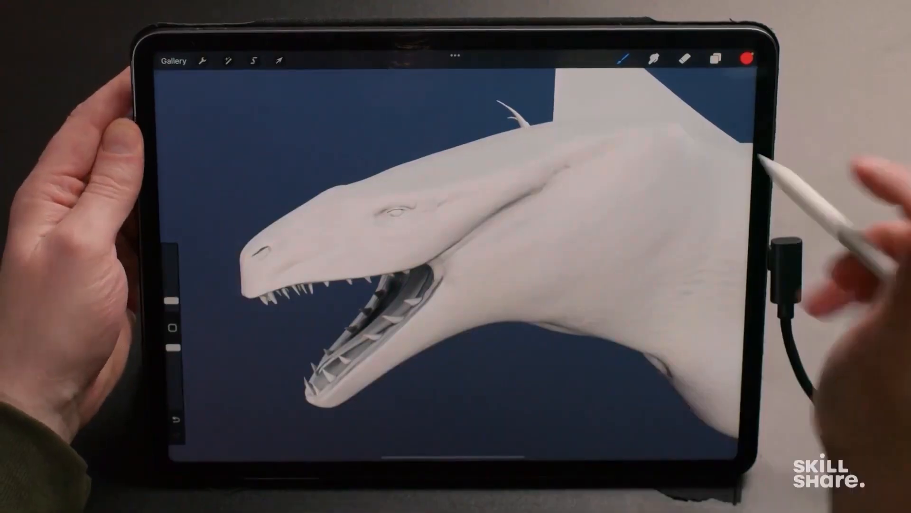
- Pull the sphere's right side outward into a lumpy bulge with the Grab brush
{"action": "left_click", "coordinate": [715, 60]}
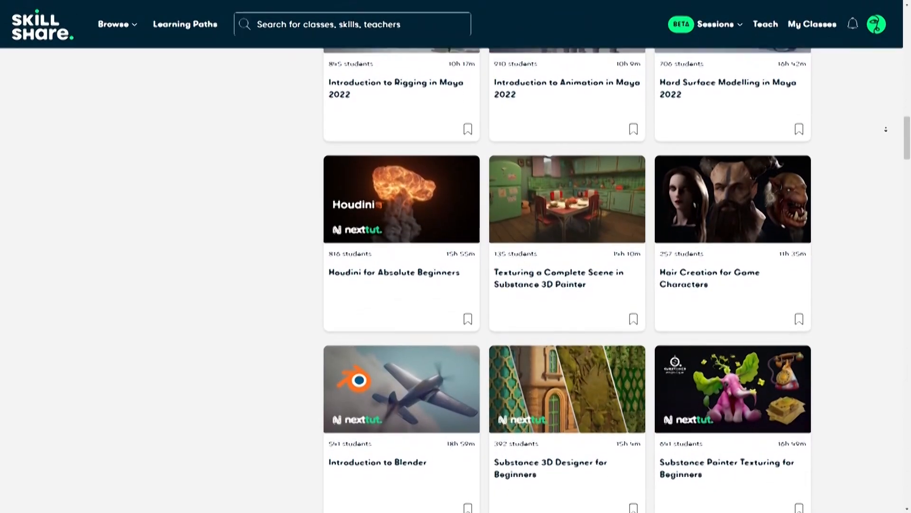
{"action": "scroll", "scroll_direction": "down", "scroll_amount": 3}
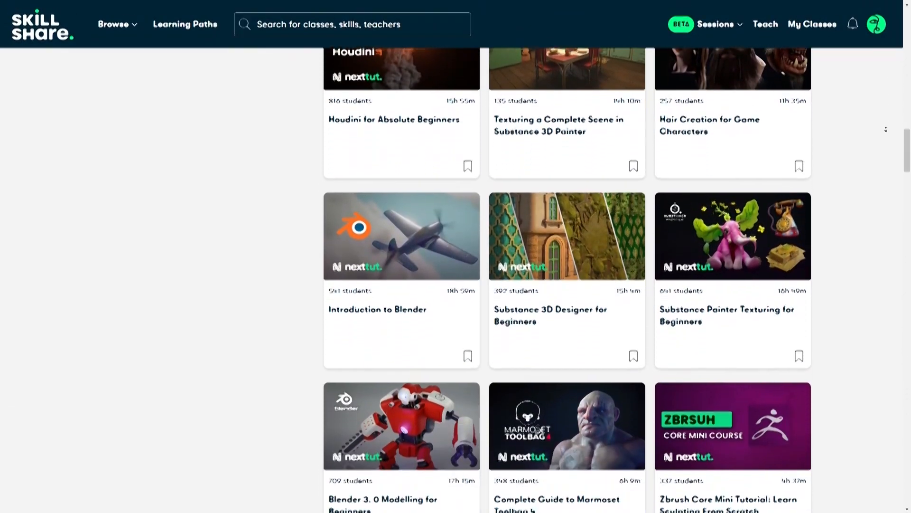
{"action": "scroll", "scroll_direction": "down", "scroll_amount": 3}
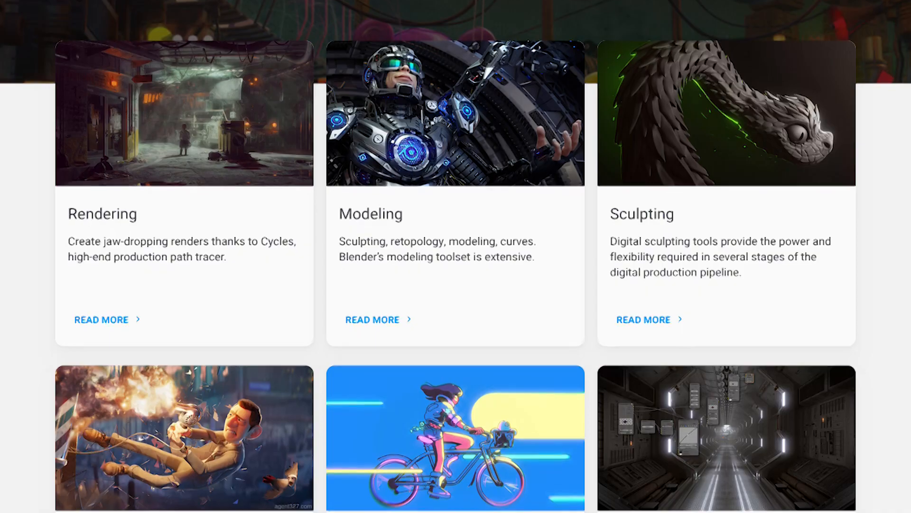
{"action": "scroll", "scroll_direction": "down", "scroll_amount": 3}
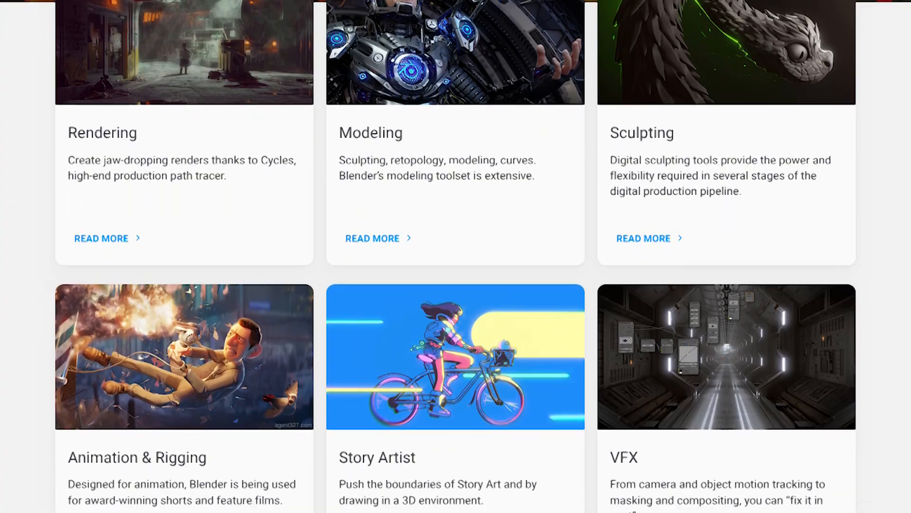
{"action": "scroll", "scroll_direction": "down", "scroll_amount": 3}
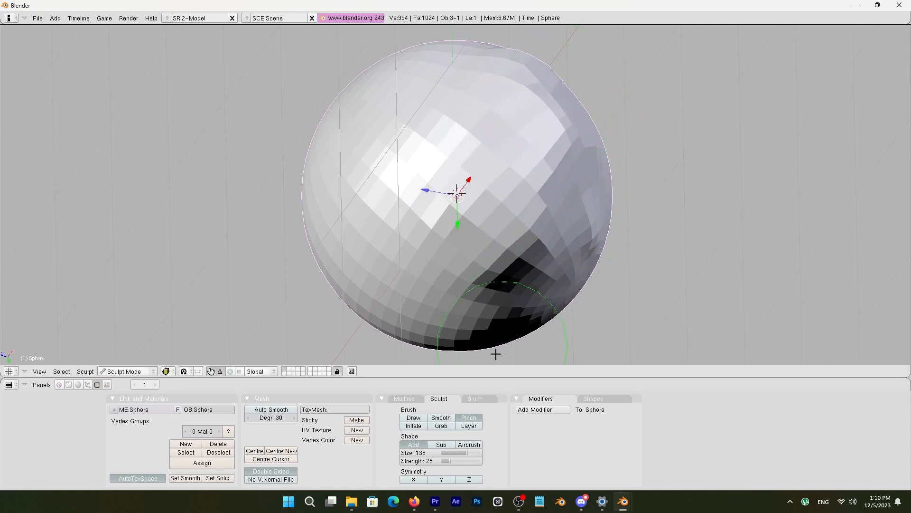
{"action": "left_click", "coordinate": [441, 425]}
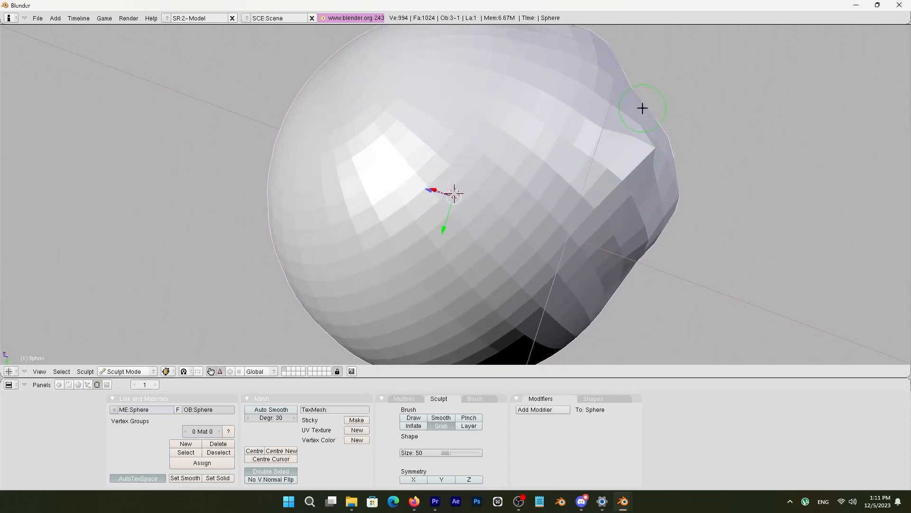
{"action": "left_click_drag", "start_coordinate": [643, 108], "coordinate": [645, 107]}
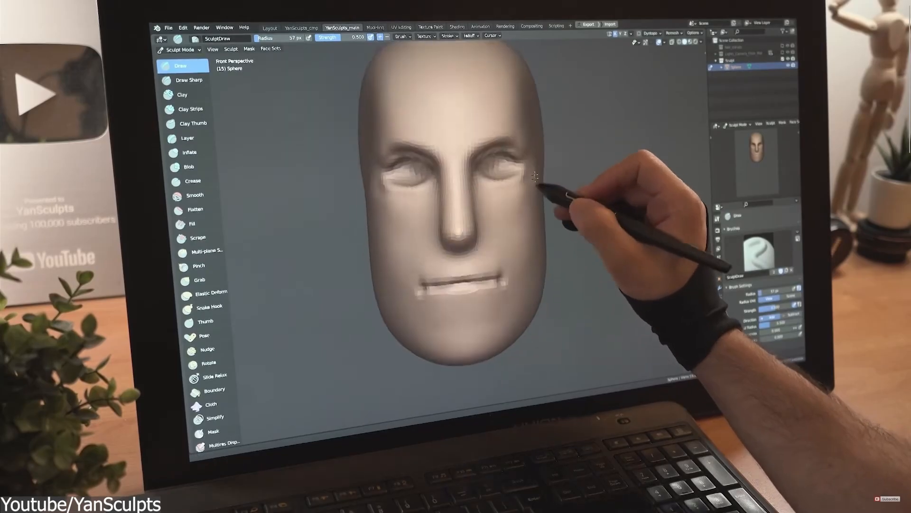
{"action": "left_click", "coordinate": [198, 279]}
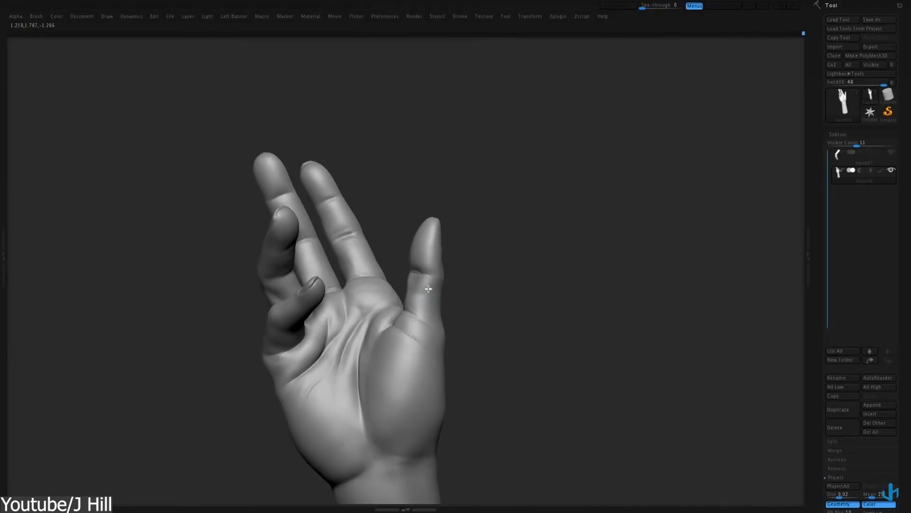
- Bend two fingers of the hand inward and cross them over each other
{"action": "left_click_drag", "start_coordinate": [427, 289], "coordinate": [372, 401]}
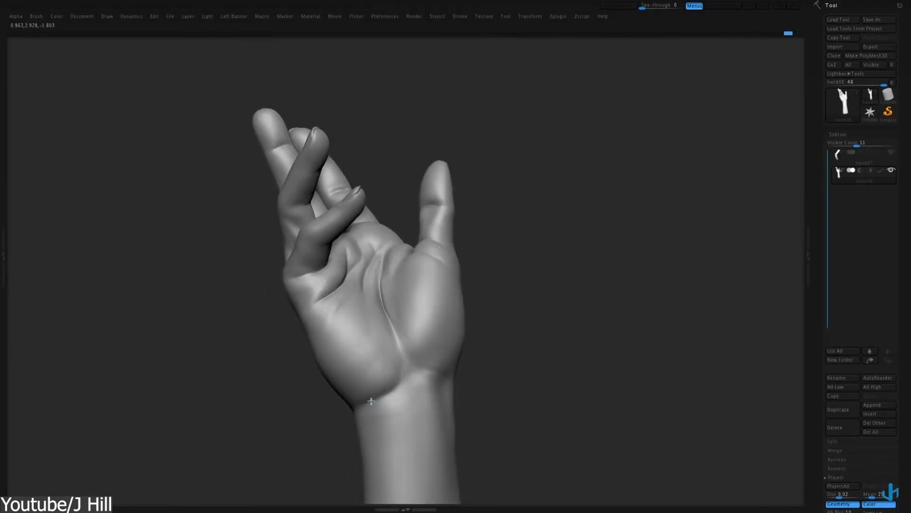
{"action": "left_click_drag", "start_coordinate": [371, 401], "coordinate": [510, 377]}
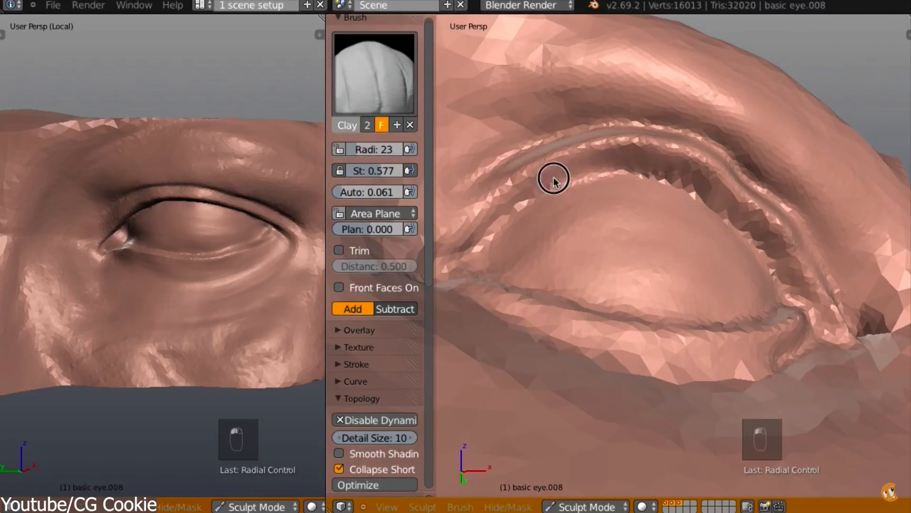
- Build up ridges on the upper eyelid with the Clay brush under Dynamic Topology
{"action": "left_click_drag", "start_coordinate": [555, 181], "coordinate": [727, 194]}
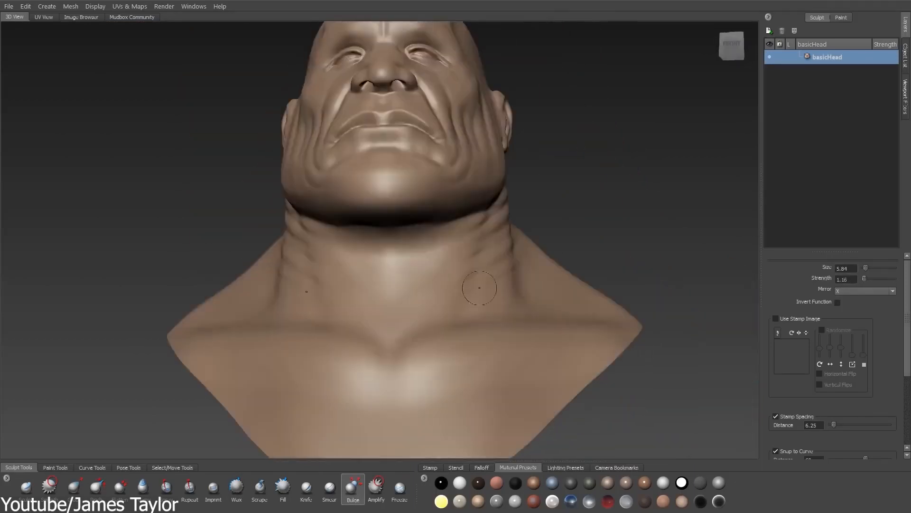
- Stroke heavy wrinkles and folds over the basicHead's face and neck with the Bulge tool
{"action": "left_click", "coordinate": [236, 486]}
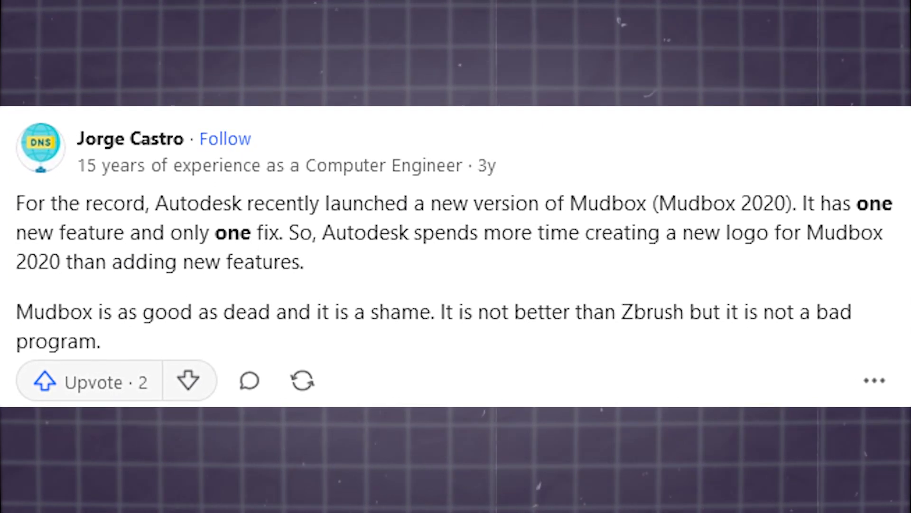
{"action": "scroll", "scroll_direction": "down", "scroll_amount": 3}
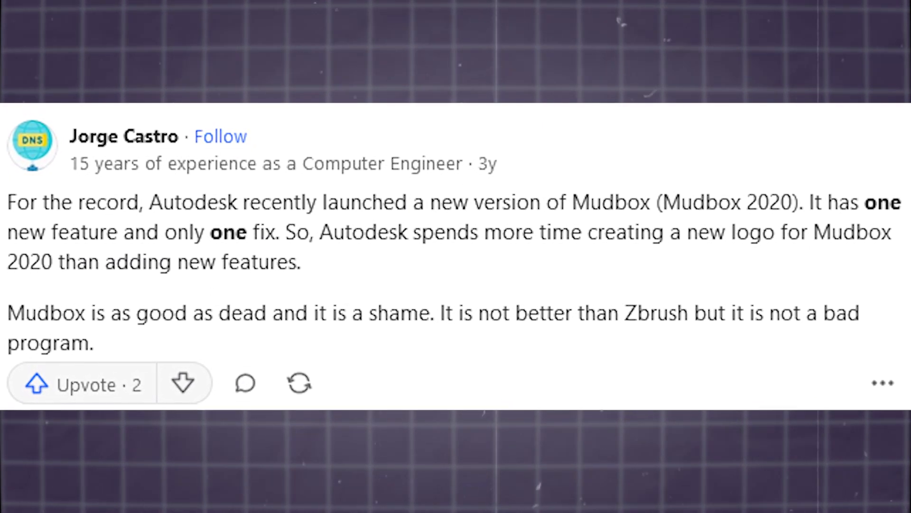